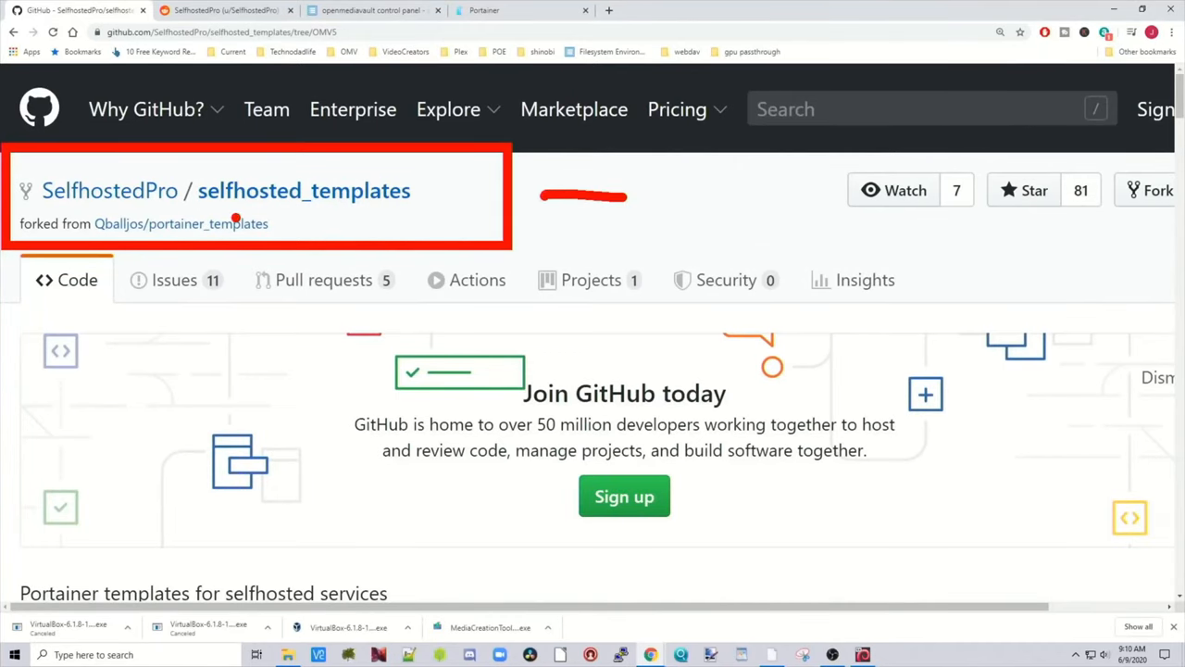
Step: Switch from the selfhosted_templates GitHub repo to the Portainer Home dashboard
click(519, 11)
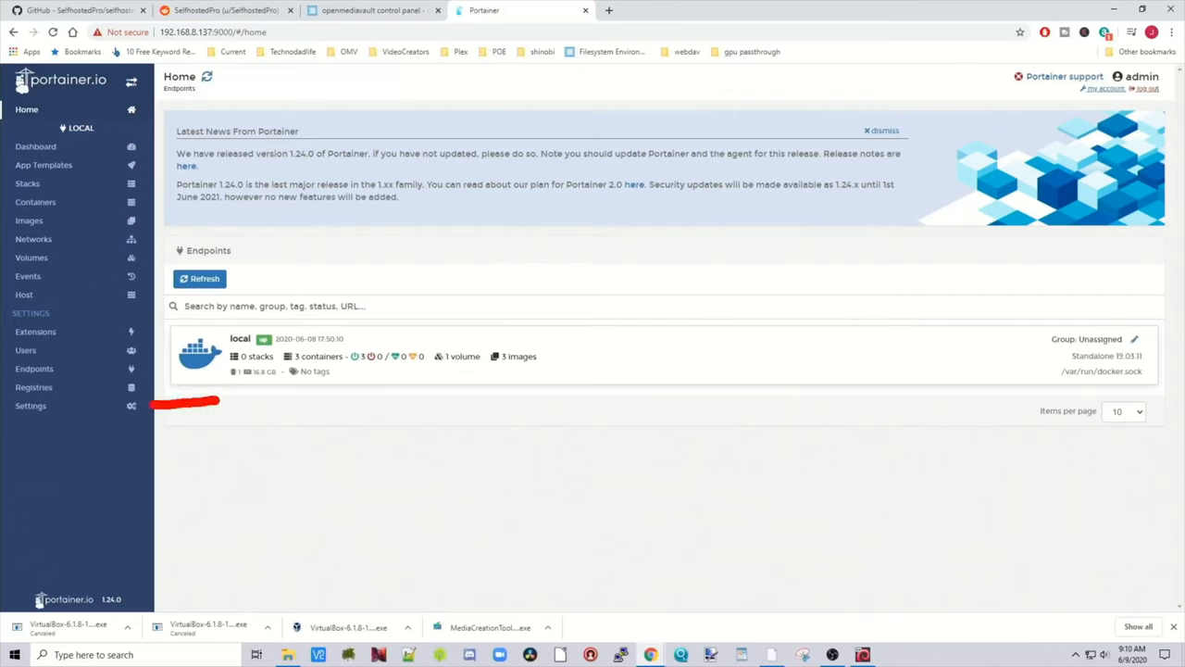
Step: Enable 'Use external templates' in Portainer Settings and show the App Templates list
click(29, 406)
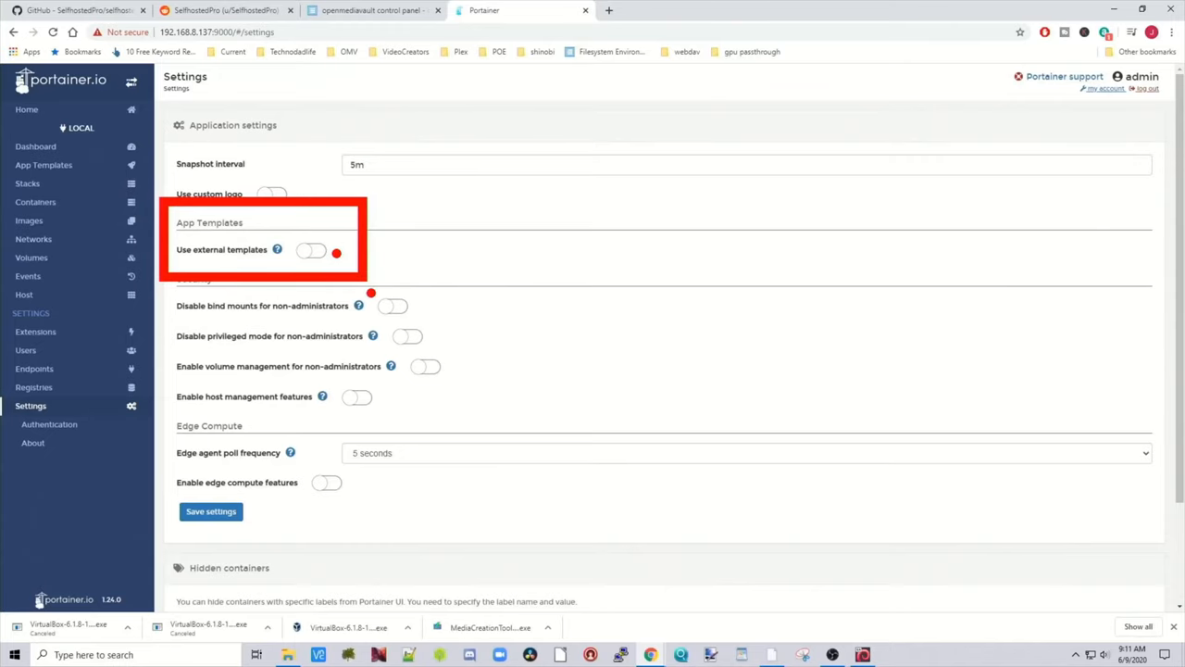
click(311, 250)
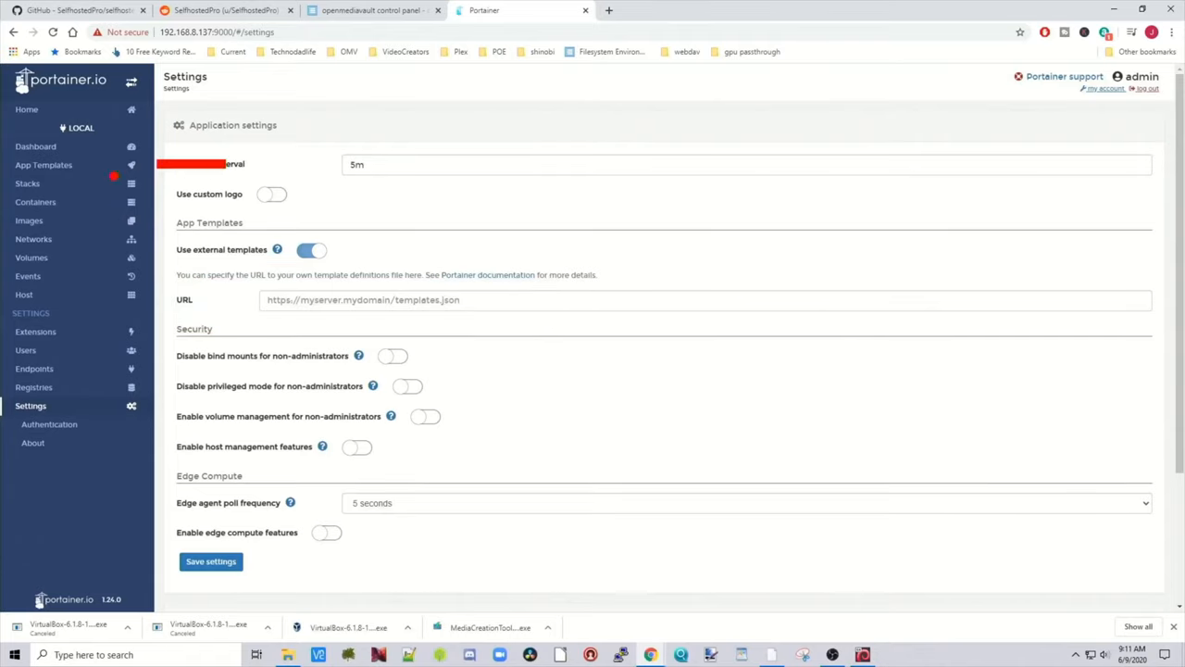
click(45, 163)
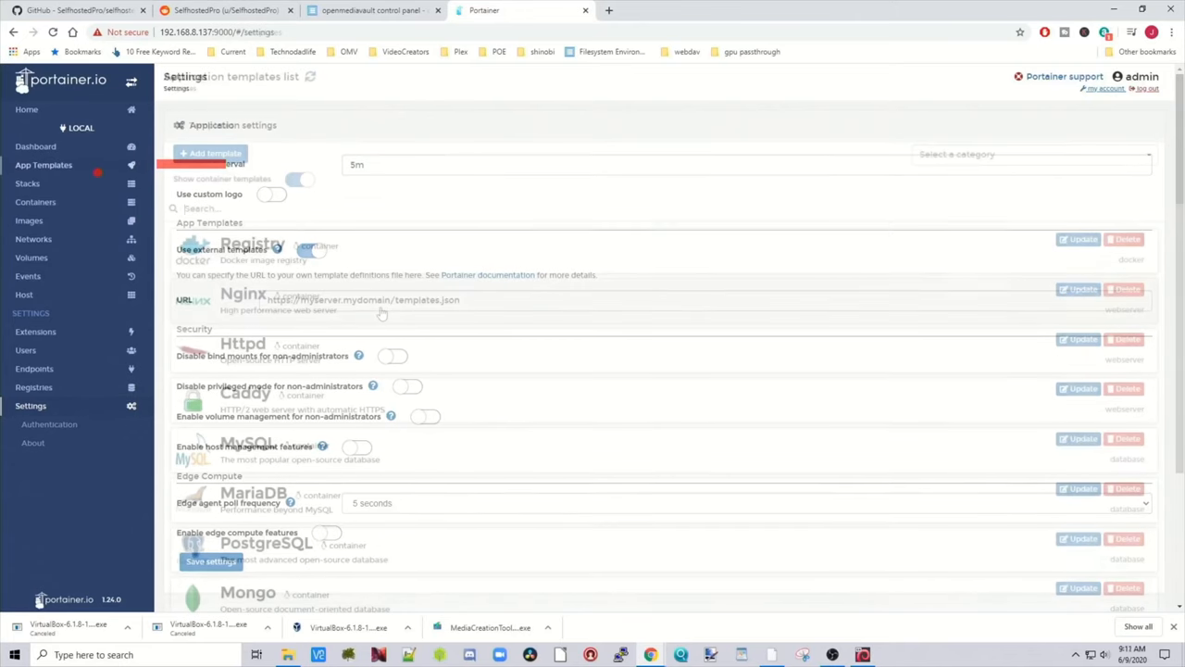
Step: Review the default templates, switch 'Use external templates' on again, and return to the GitHub repo
click(44, 164)
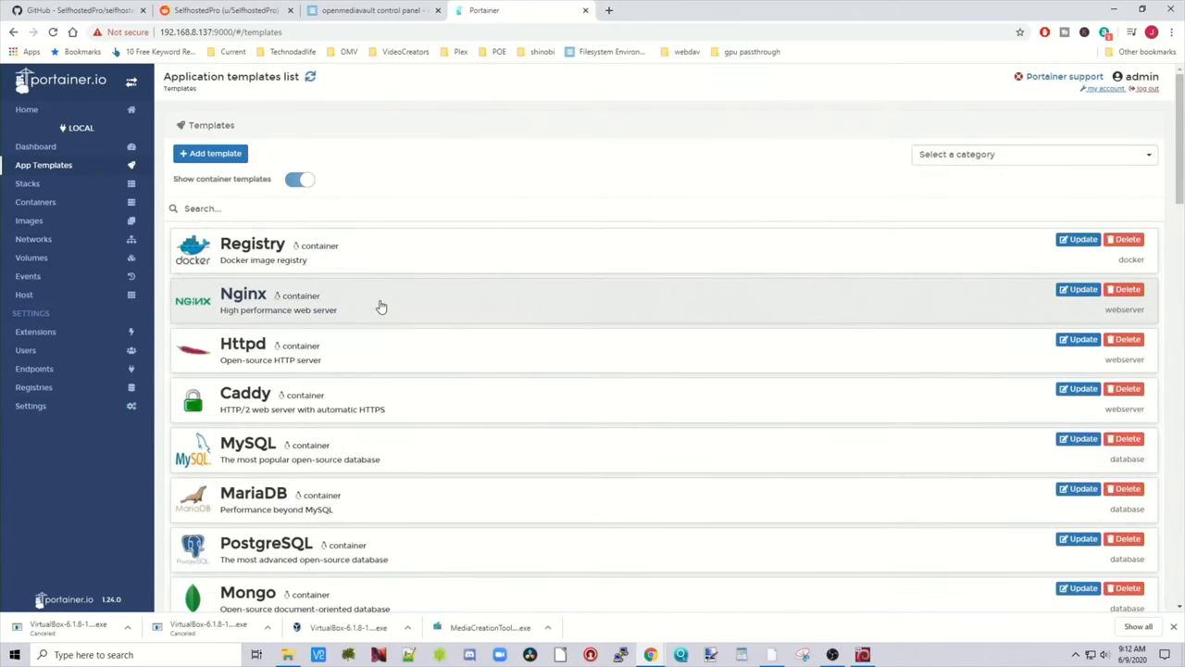
mouse_move(383, 306)
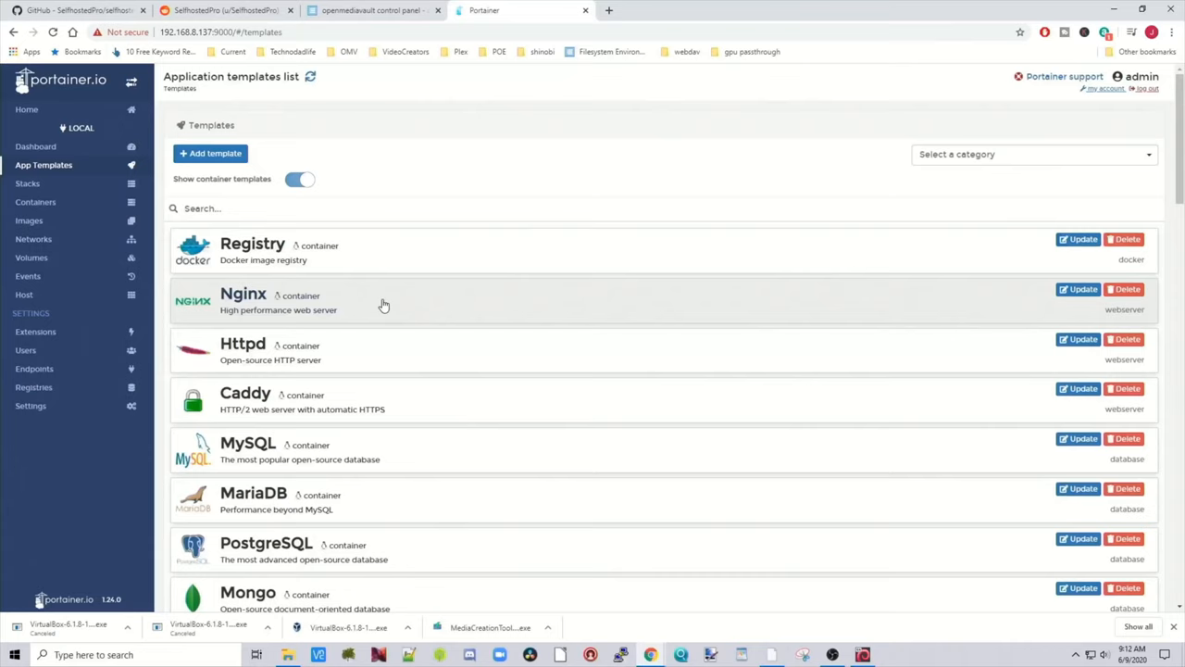
mouse_move(385, 305)
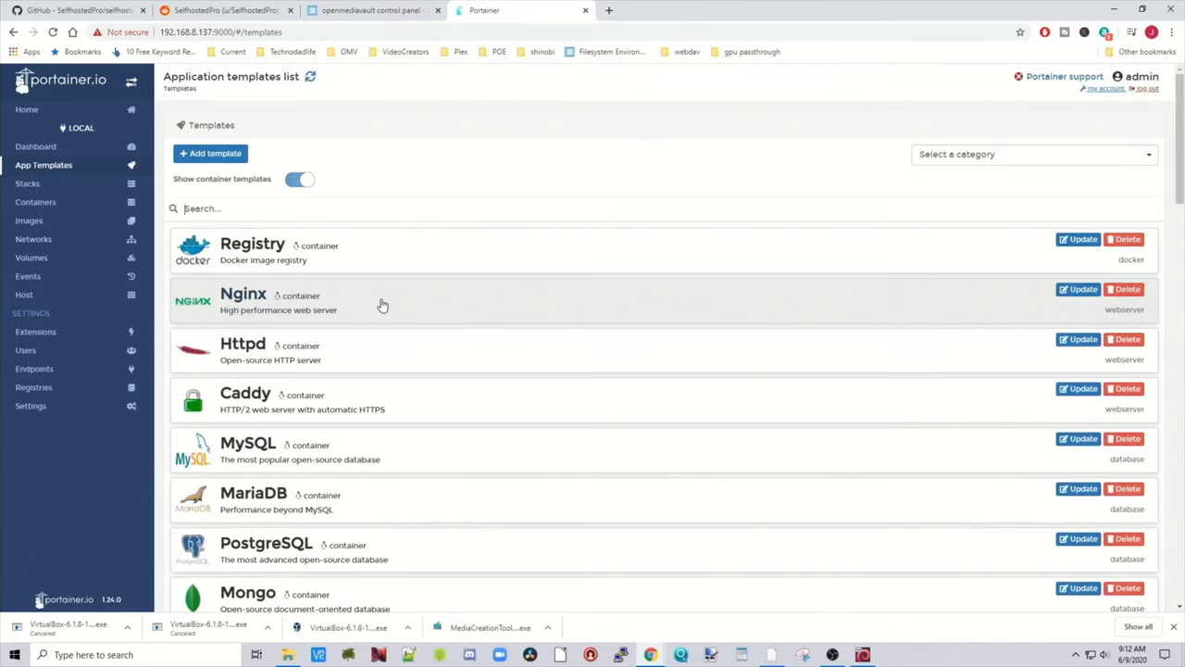
click(30, 405)
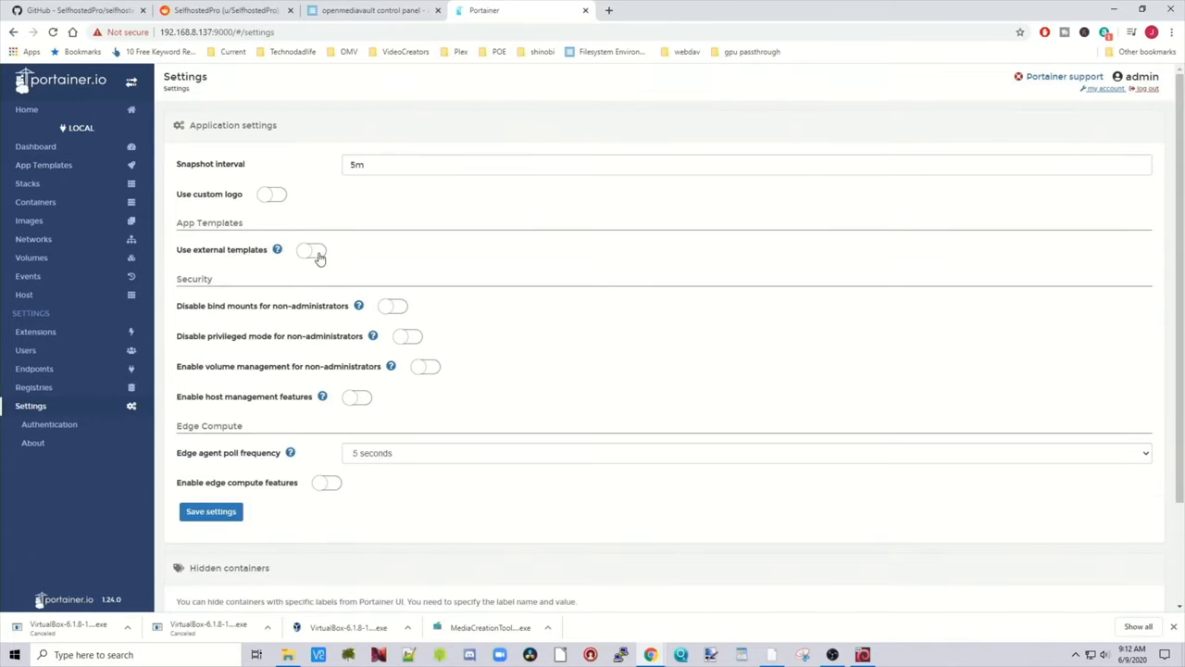
click(312, 250)
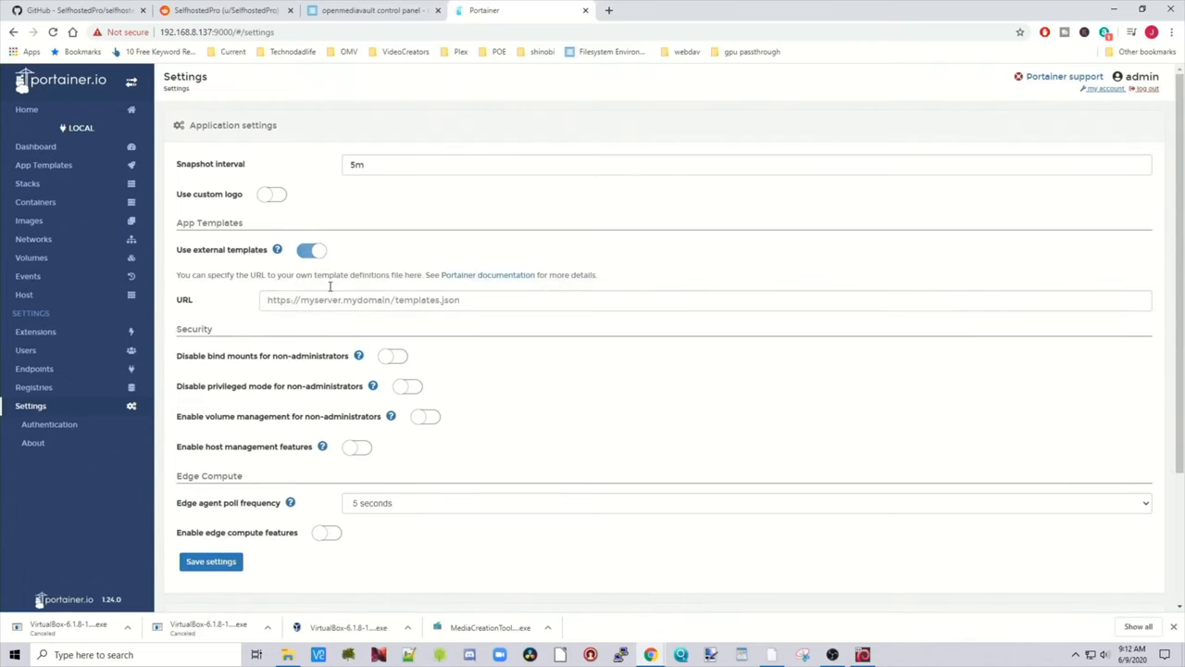
click(74, 11)
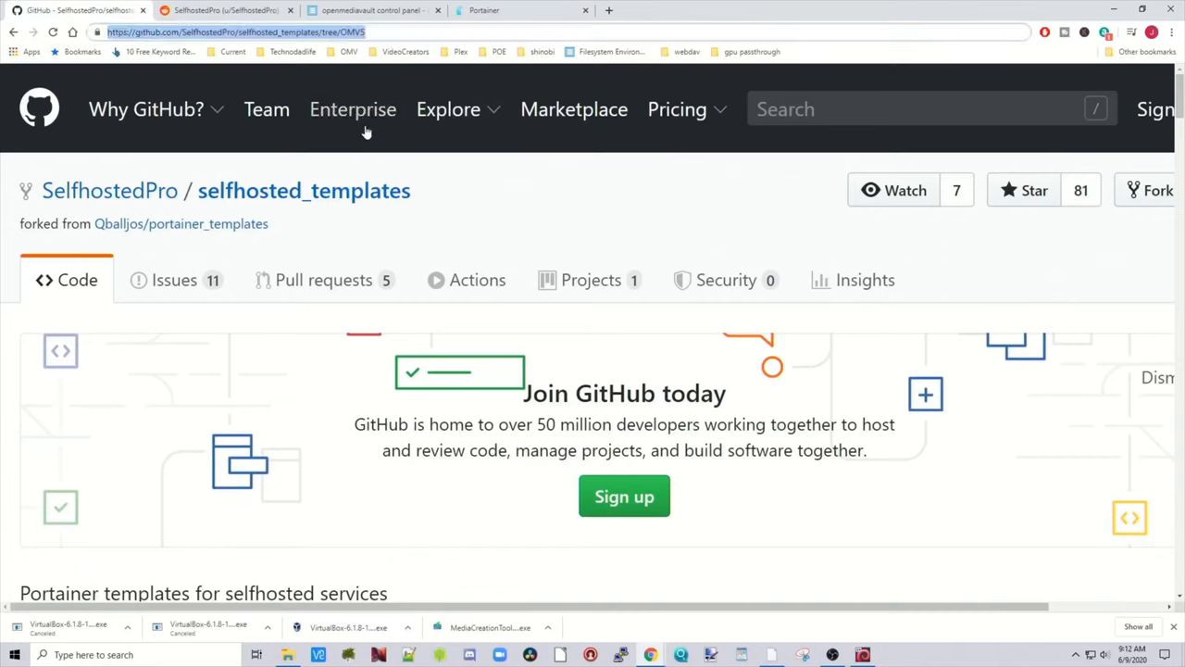
mouse_move(475, 163)
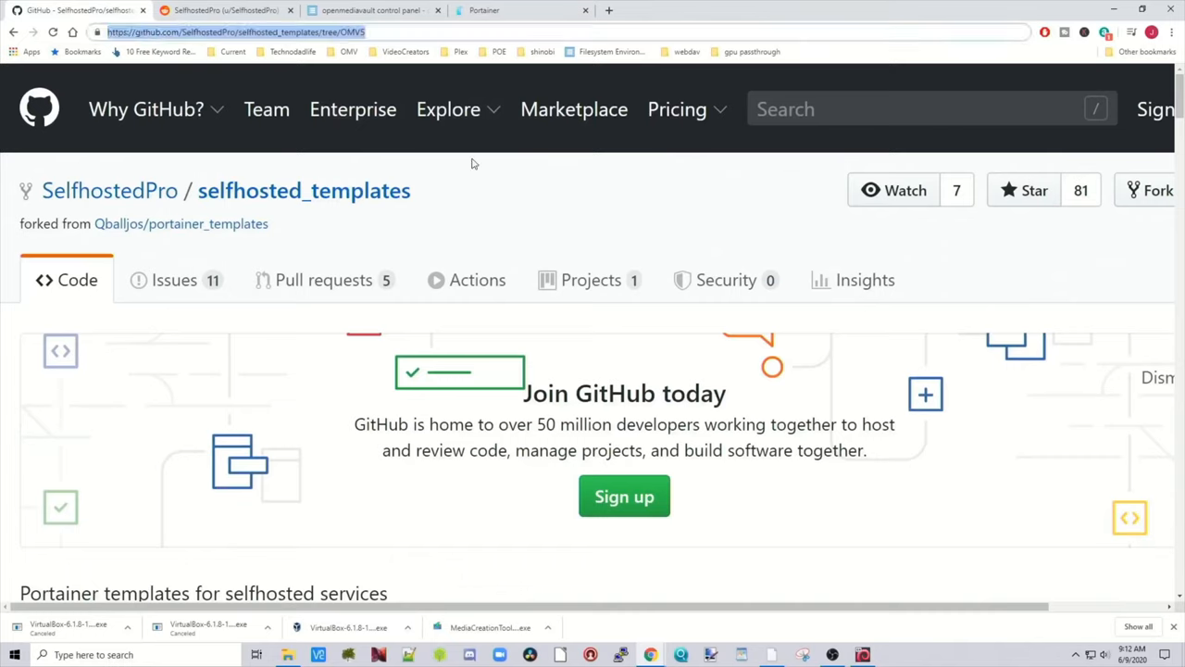
Step: Locate the README's Installing section and select the raw.githubusercontent.com template.json URL
scroll(down, 3)
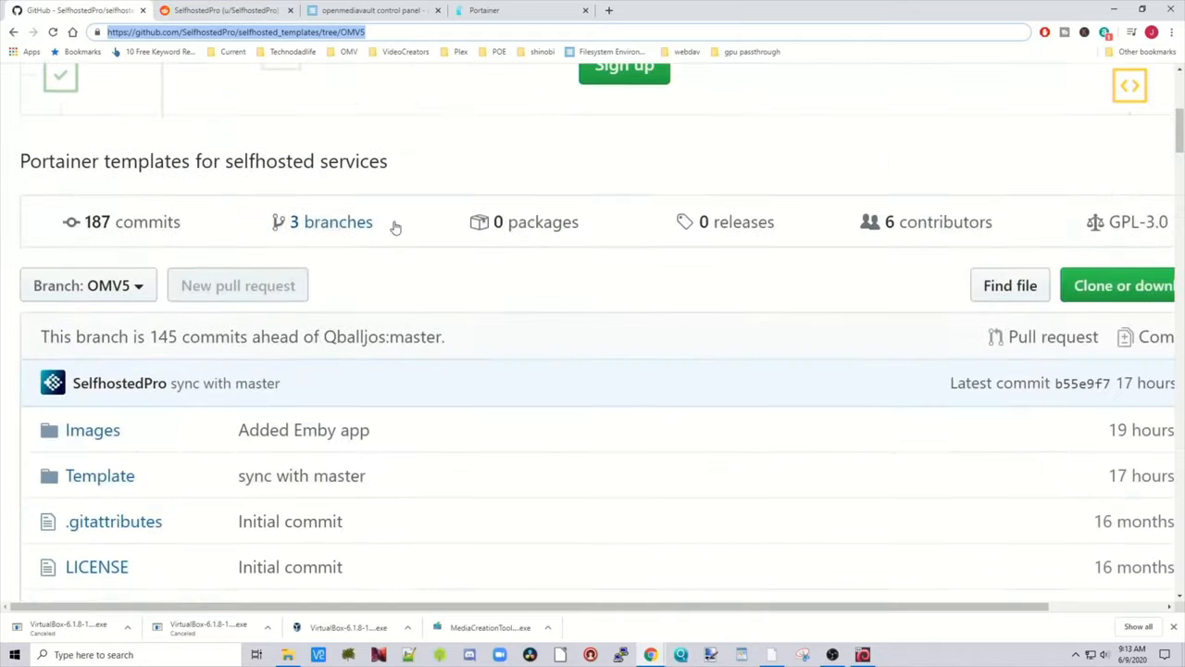
scroll(down, 3)
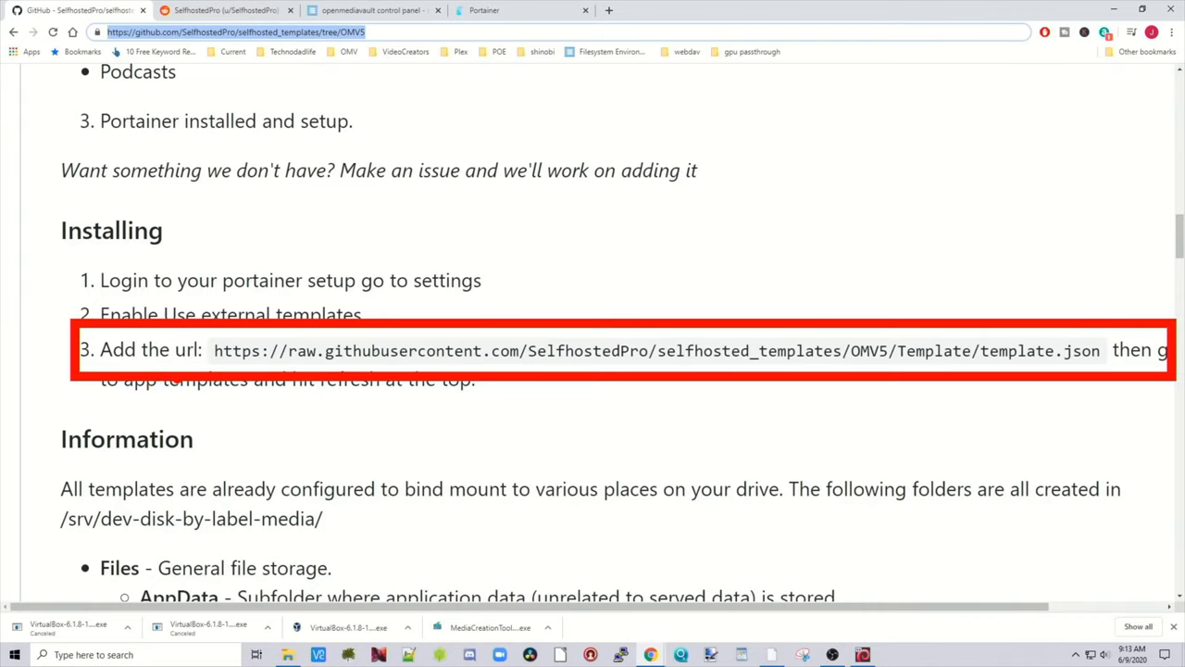
drag(226, 368, 324, 368)
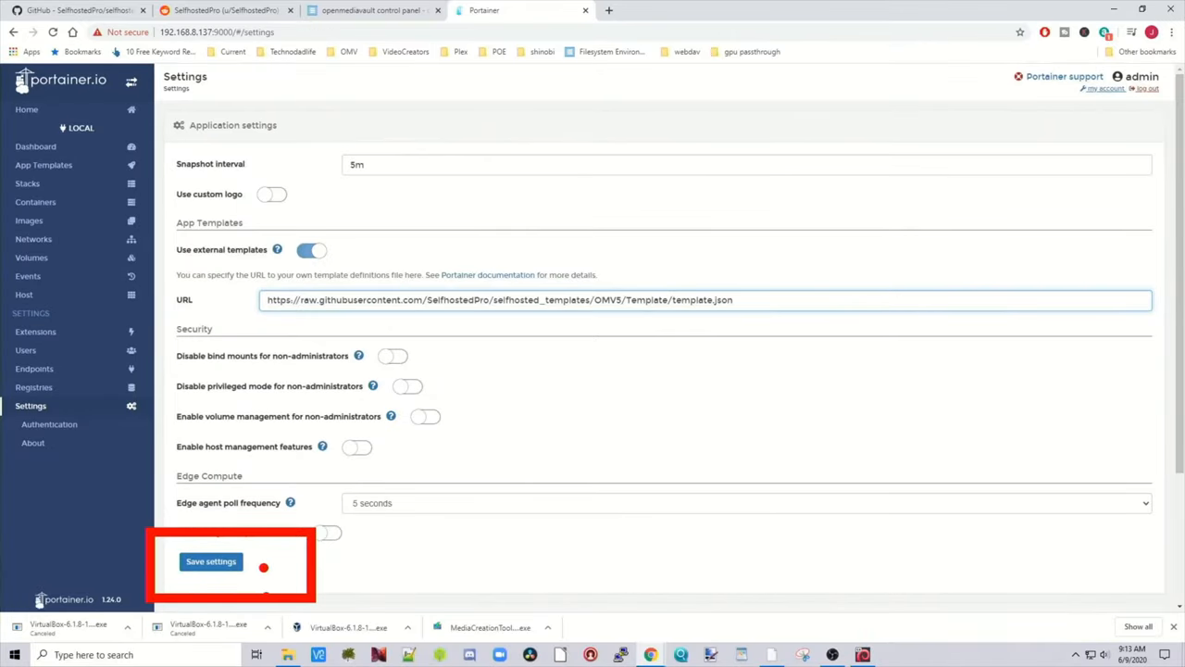
Step: Save the OMV5 template.json URL as external source and load the selfhosted templates list
click(211, 561)
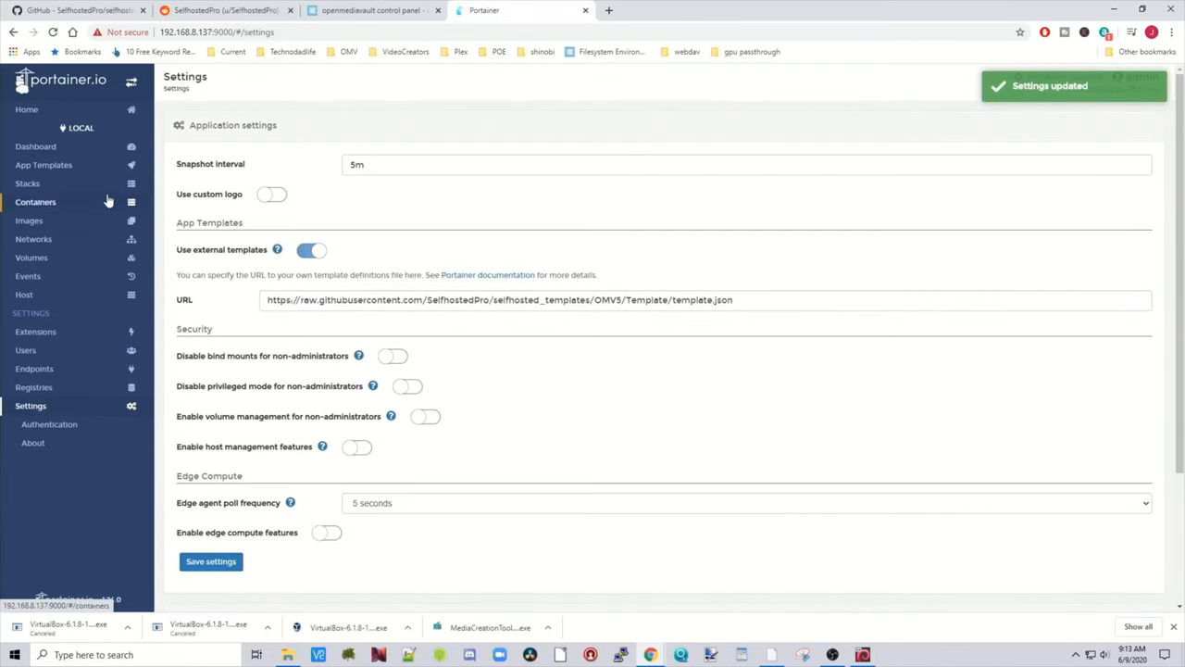
mouse_move(44, 165)
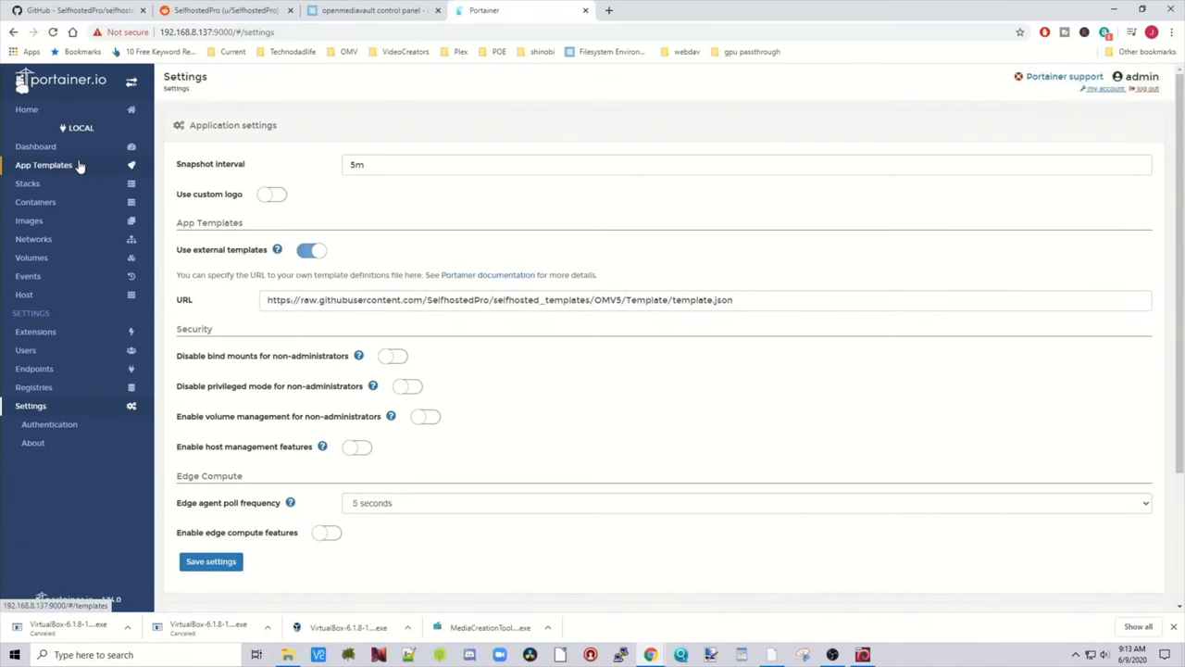
click(44, 164)
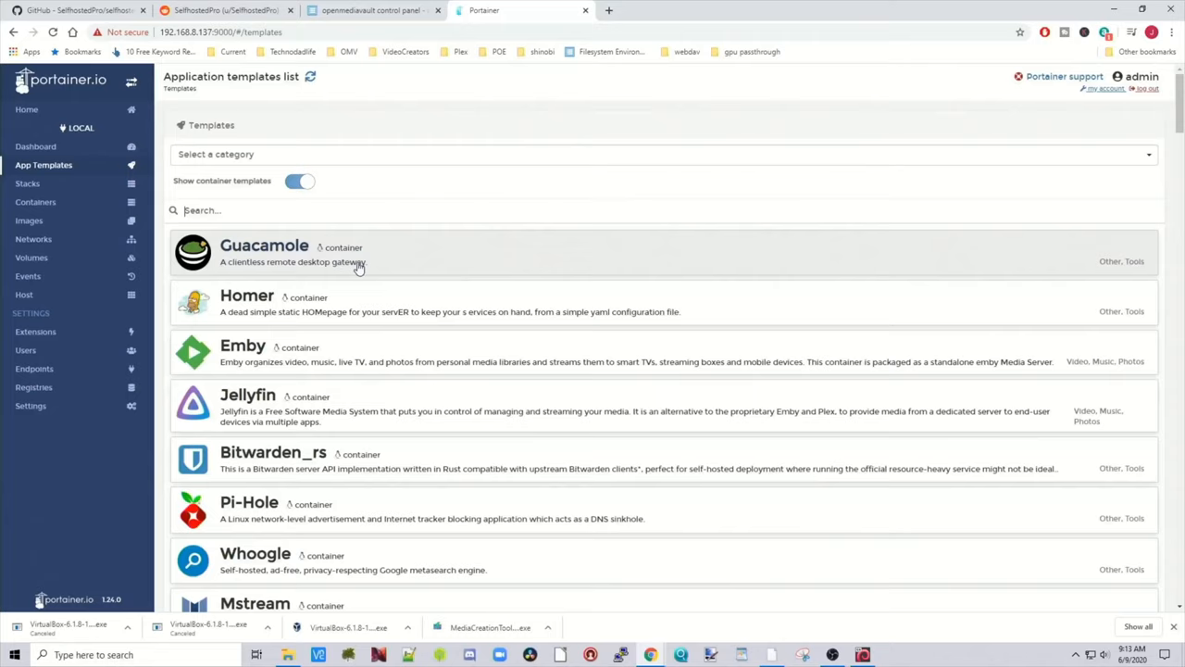
mouse_move(429, 329)
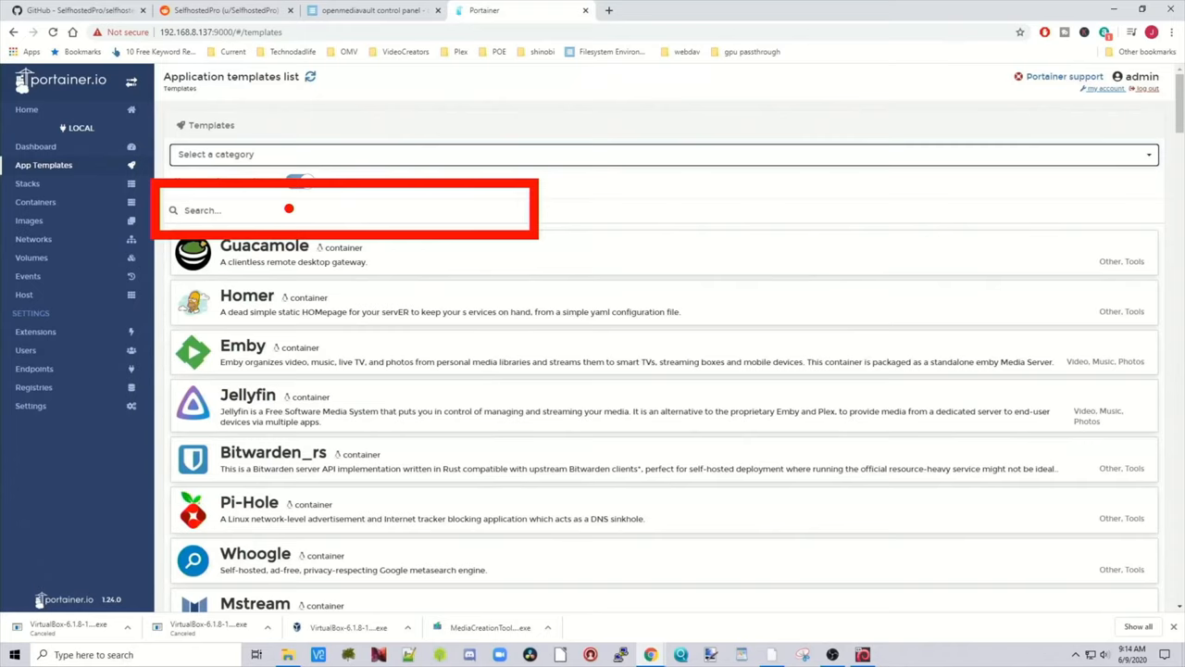
Step: Search the templates for 'radarr' and bring up the radarr deployment form
text(r)
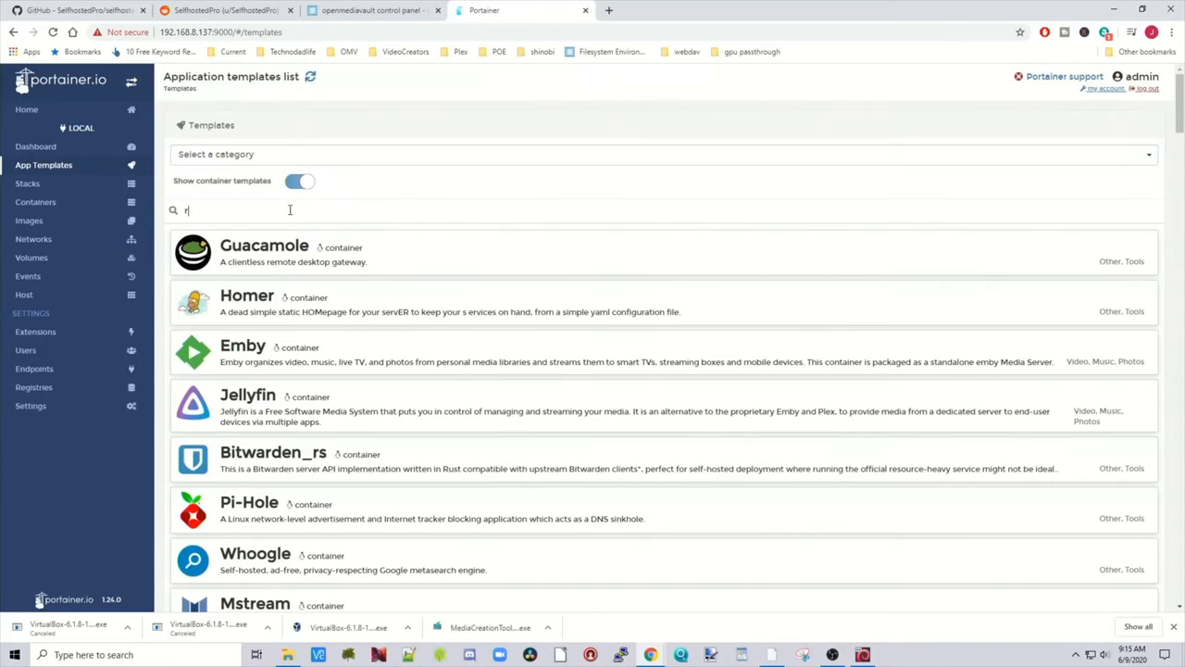
text(adarr)
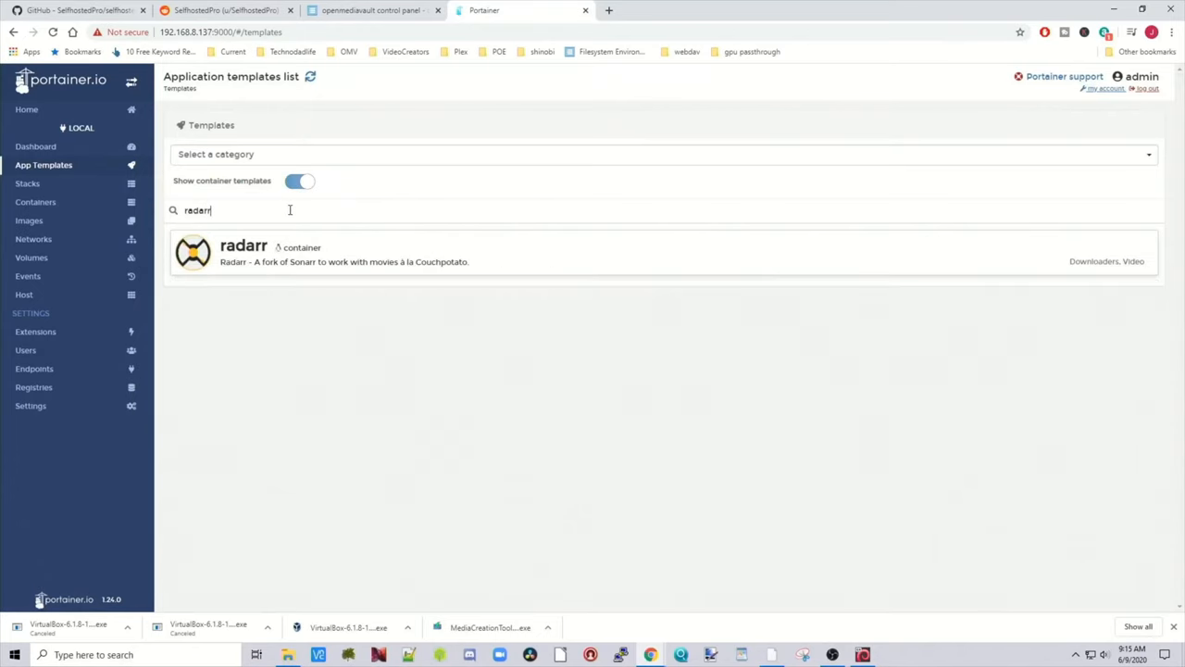
mouse_move(387, 266)
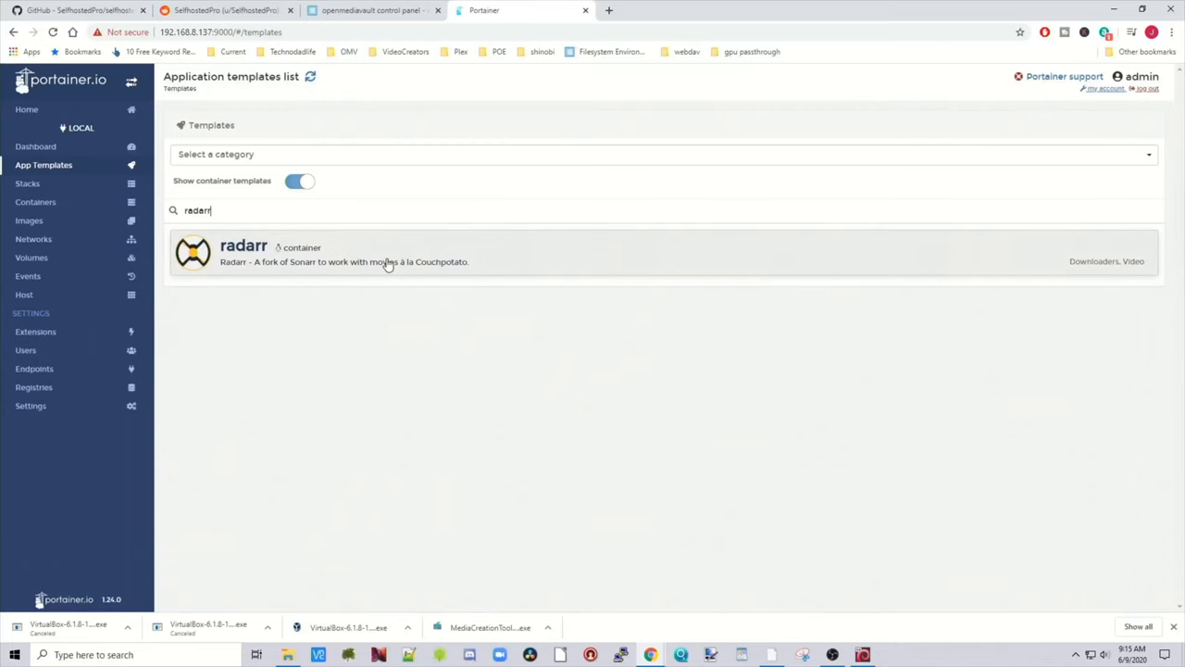
click(244, 252)
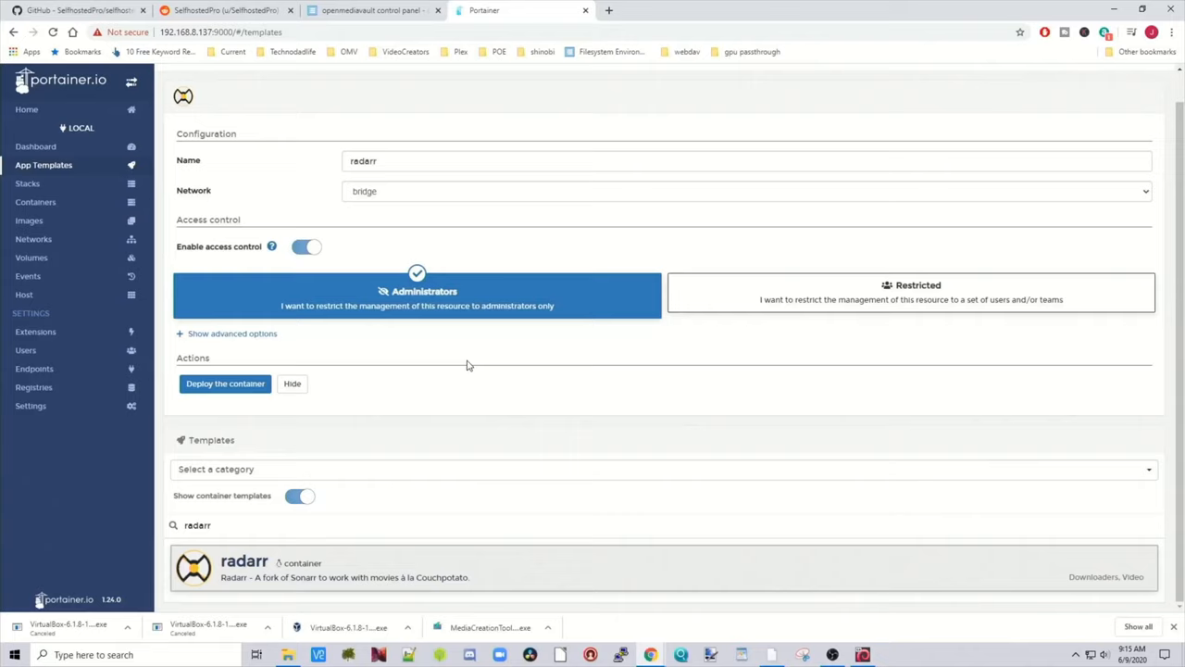
mouse_move(463, 359)
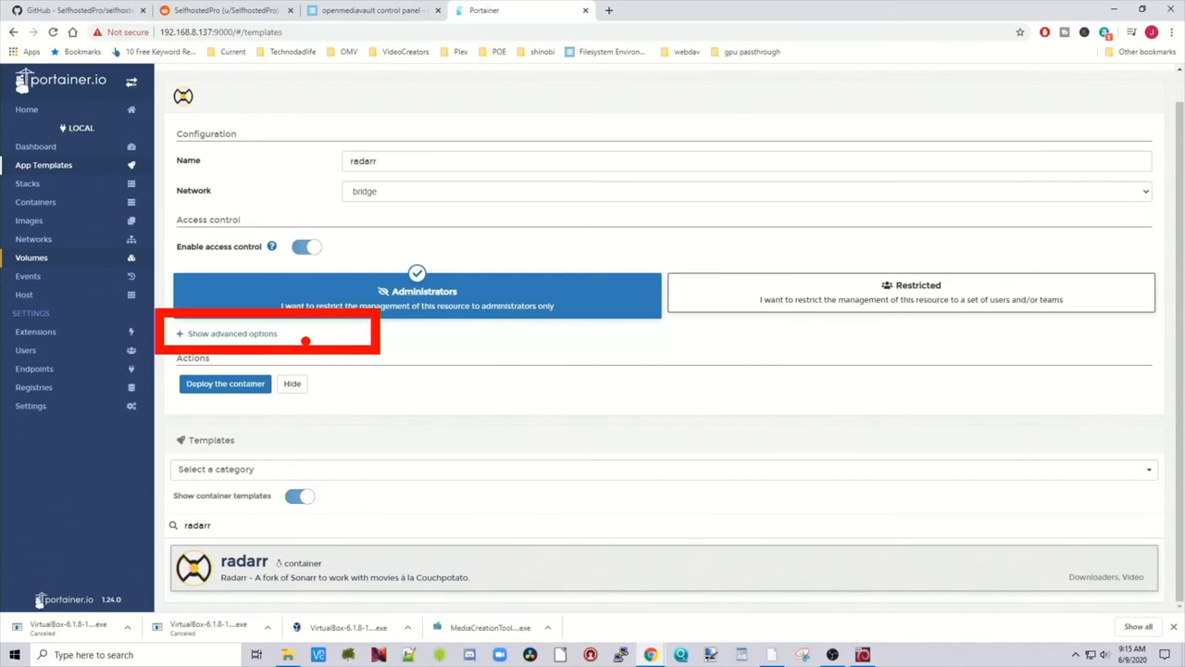
Step: Show advanced options and map host port 7878 to container port 7878
click(231, 333)
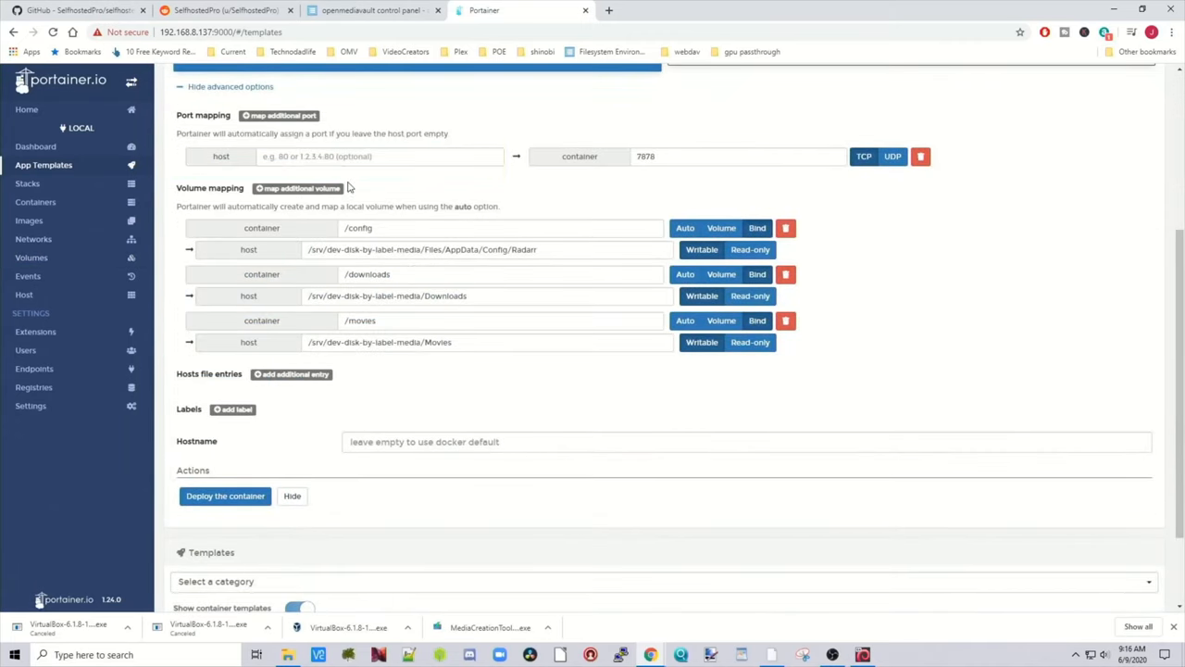
text(7878)
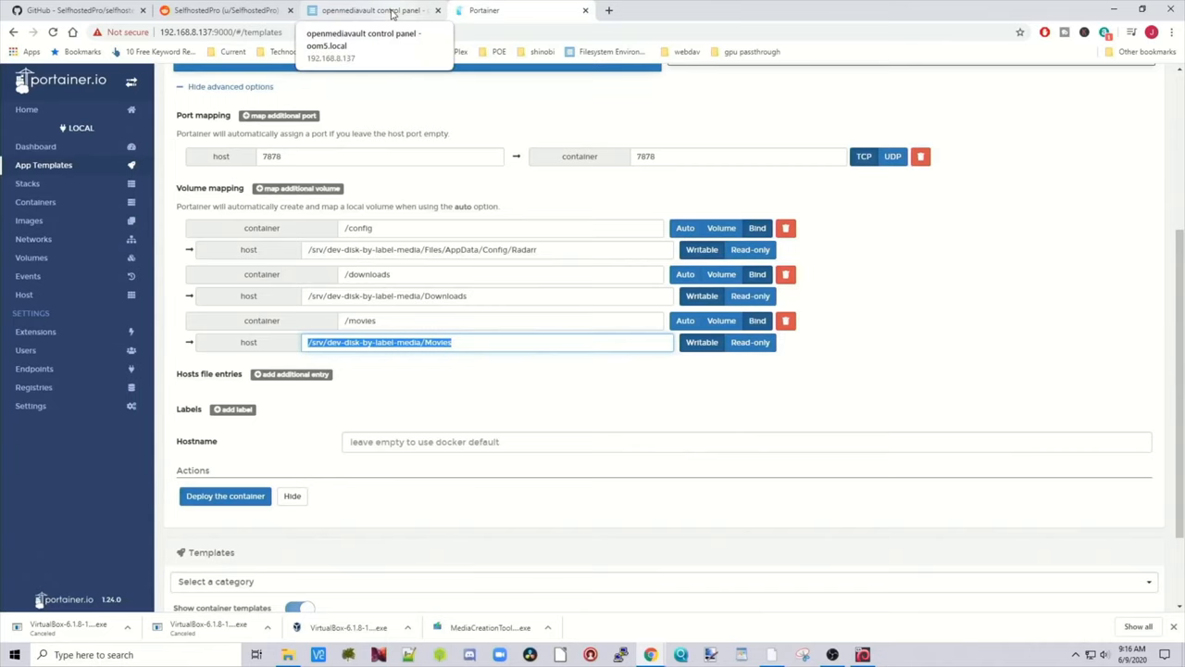
click(370, 11)
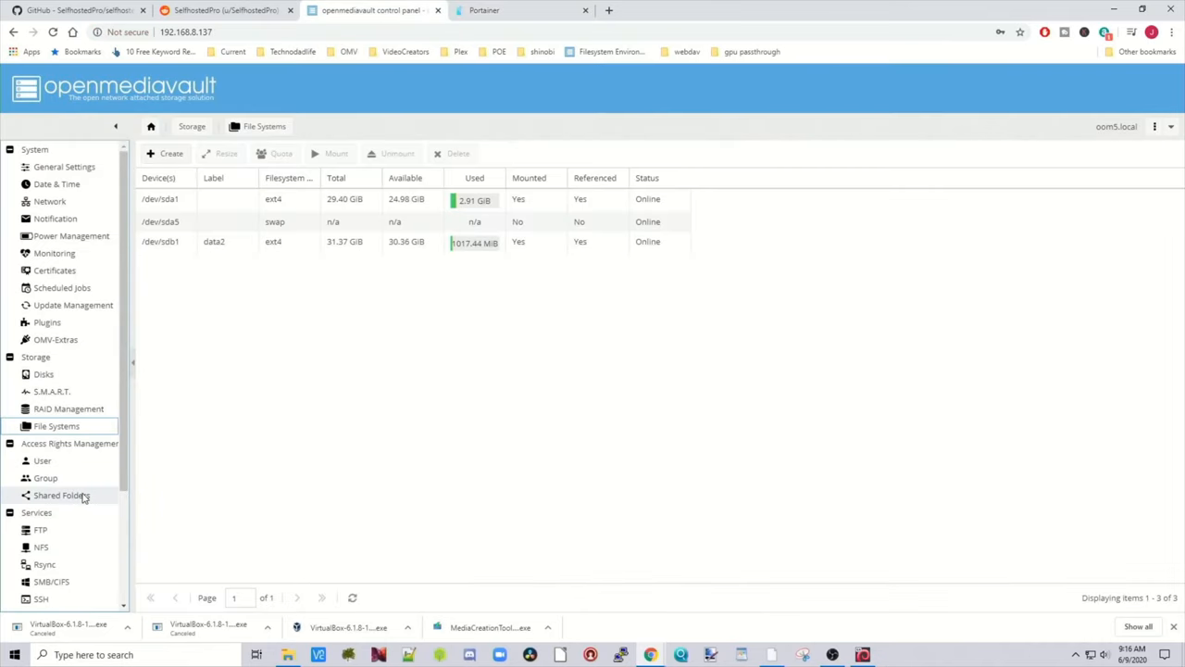
click(63, 494)
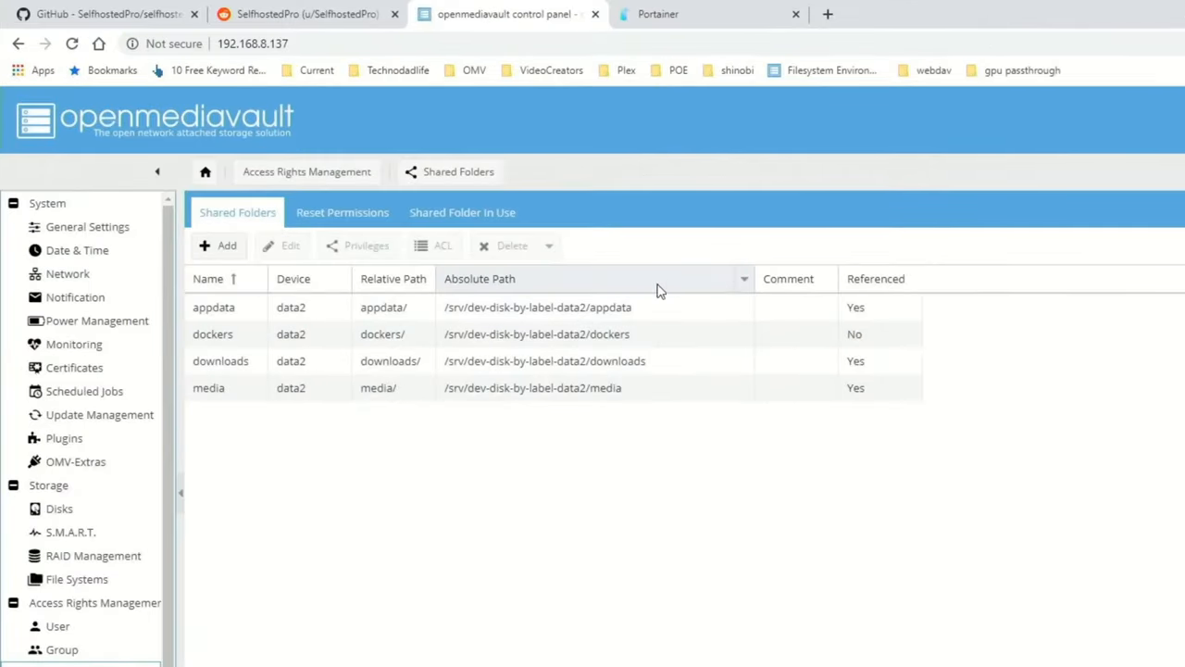
click(426, 278)
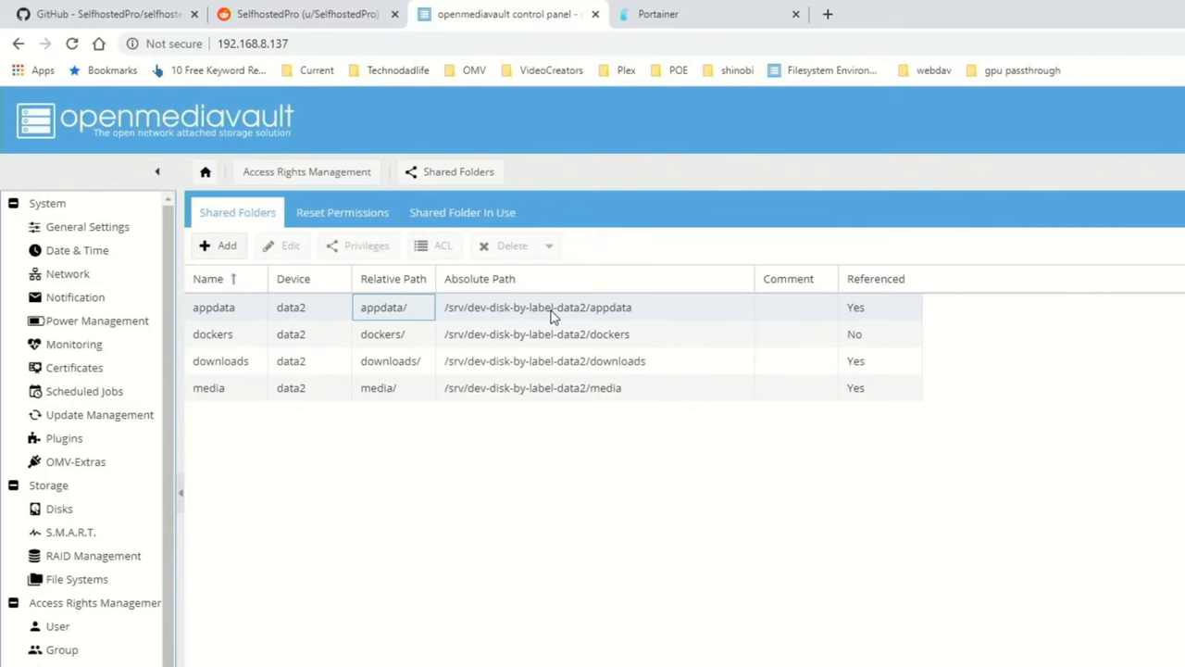
right_click(552, 307)
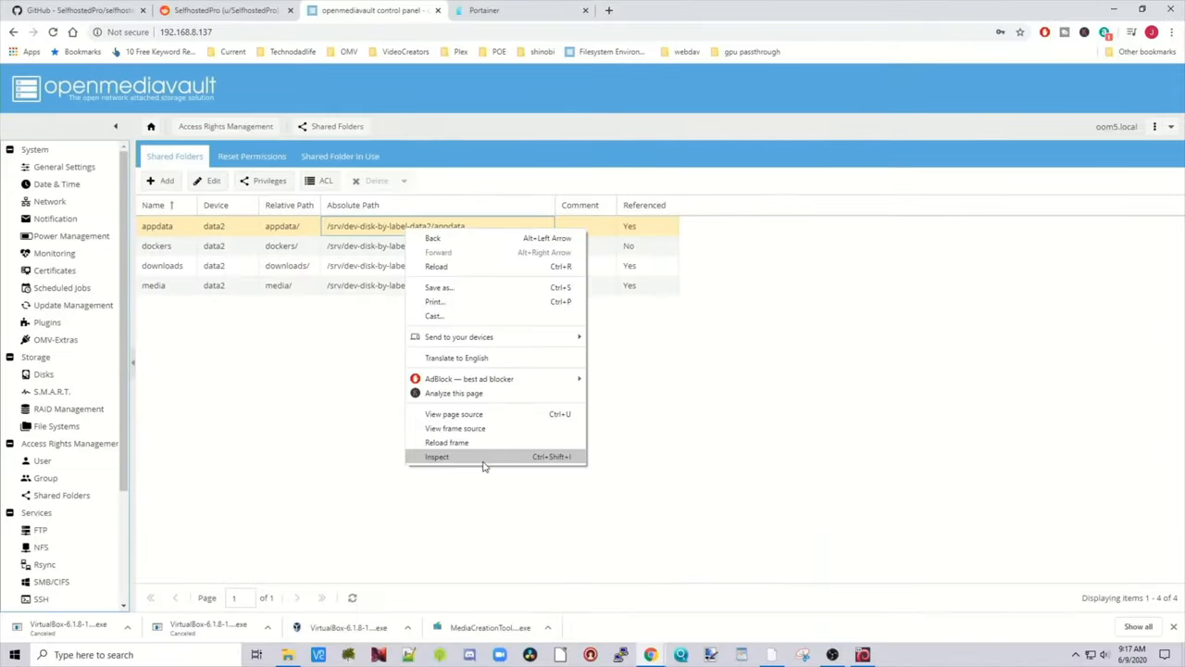
click(437, 456)
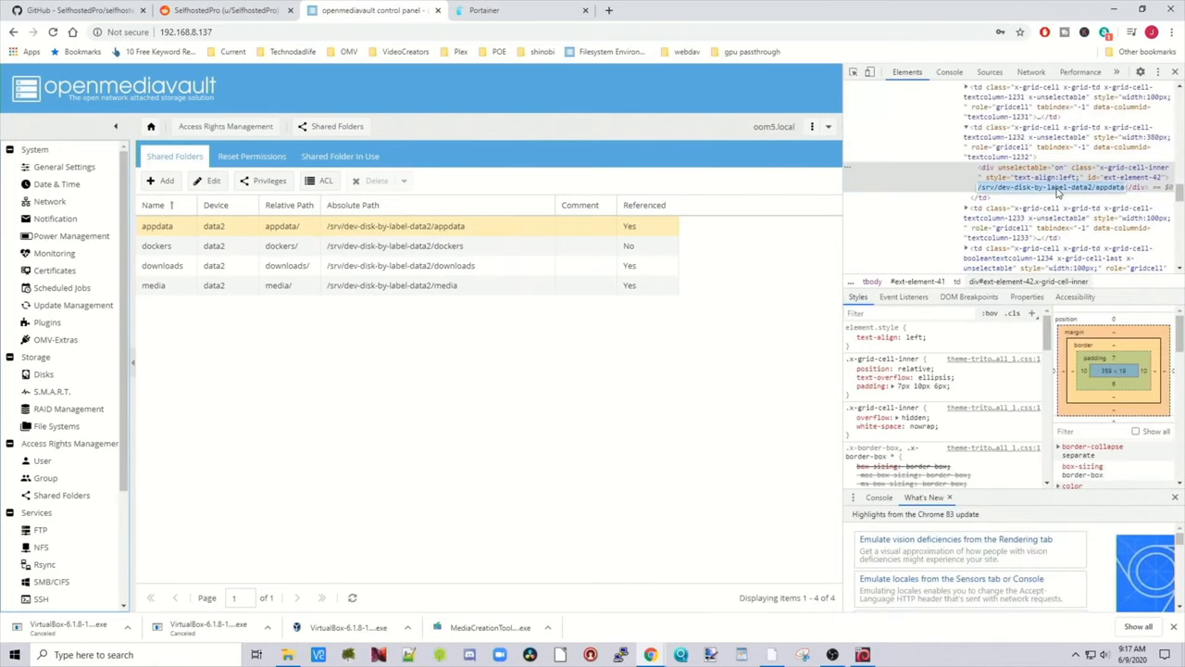
right_click(1055, 186)
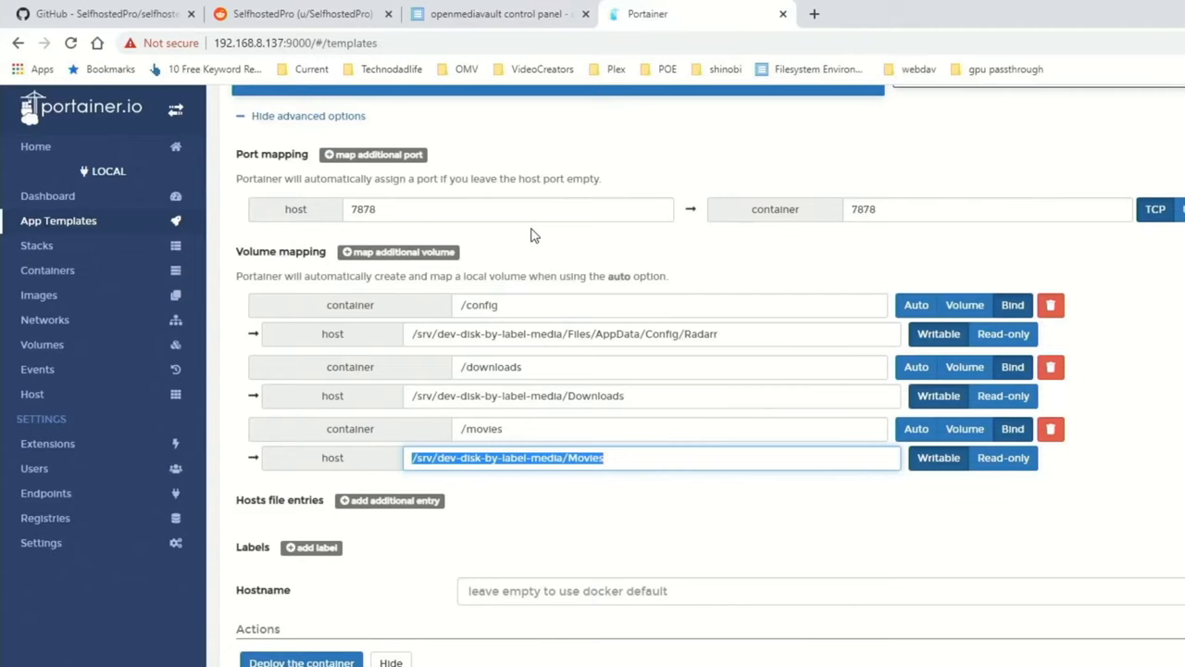
Step: Point config, downloads and movies volumes at /srv/dev-disk-by-label-data2 appdata/Radarr, downloads and media/Movies
right_click(565, 334)
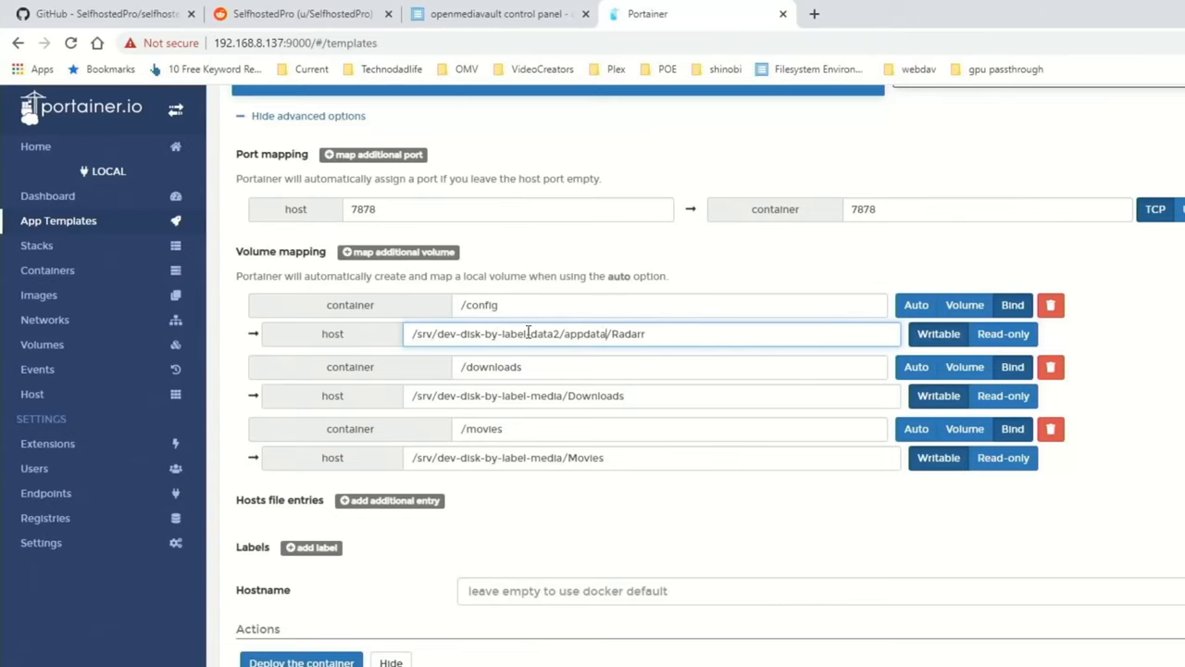
double_click(491, 333)
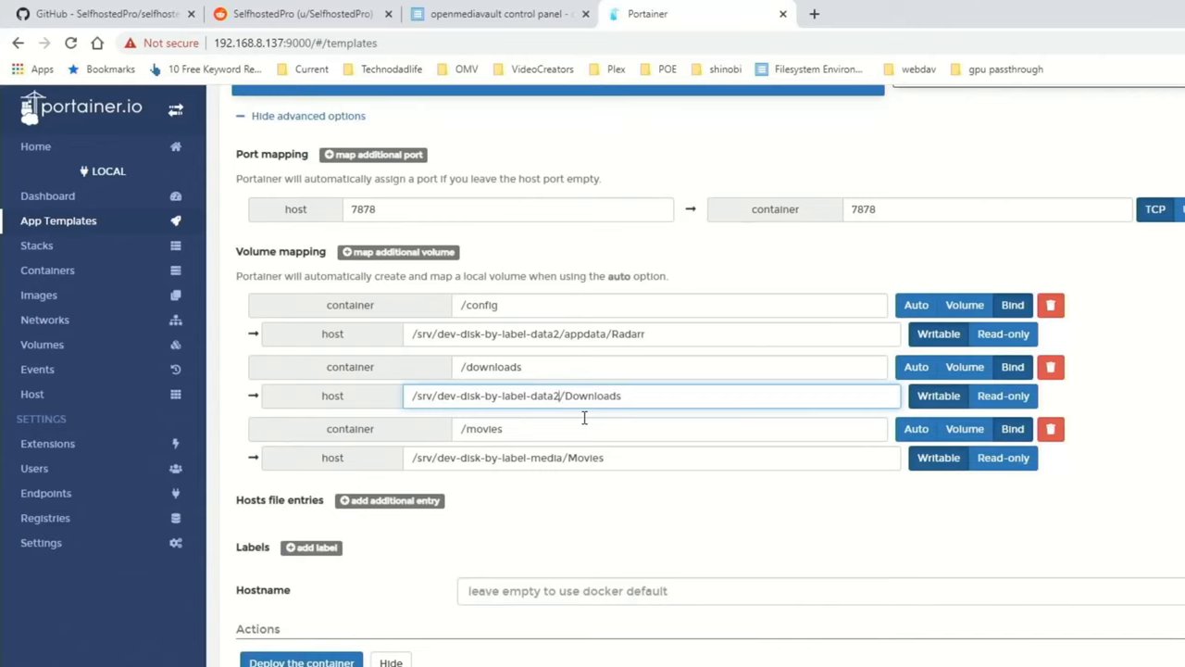
text(downloads)
click(650, 457)
text(data2/)
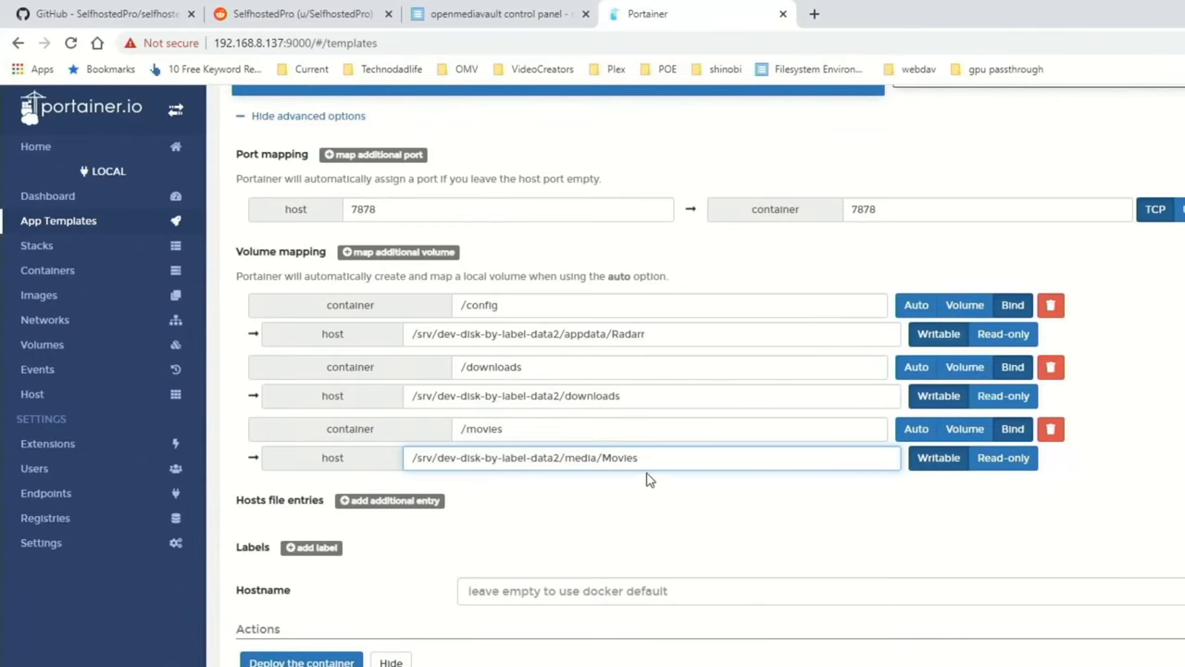
mouse_move(751, 493)
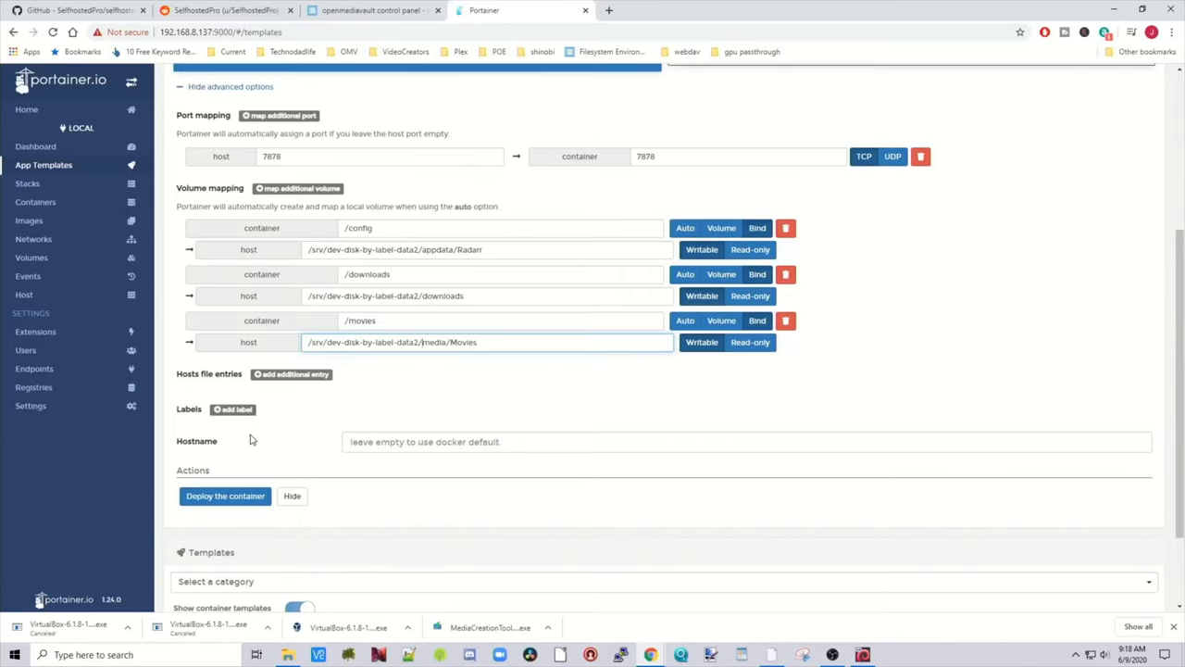
mouse_move(232, 459)
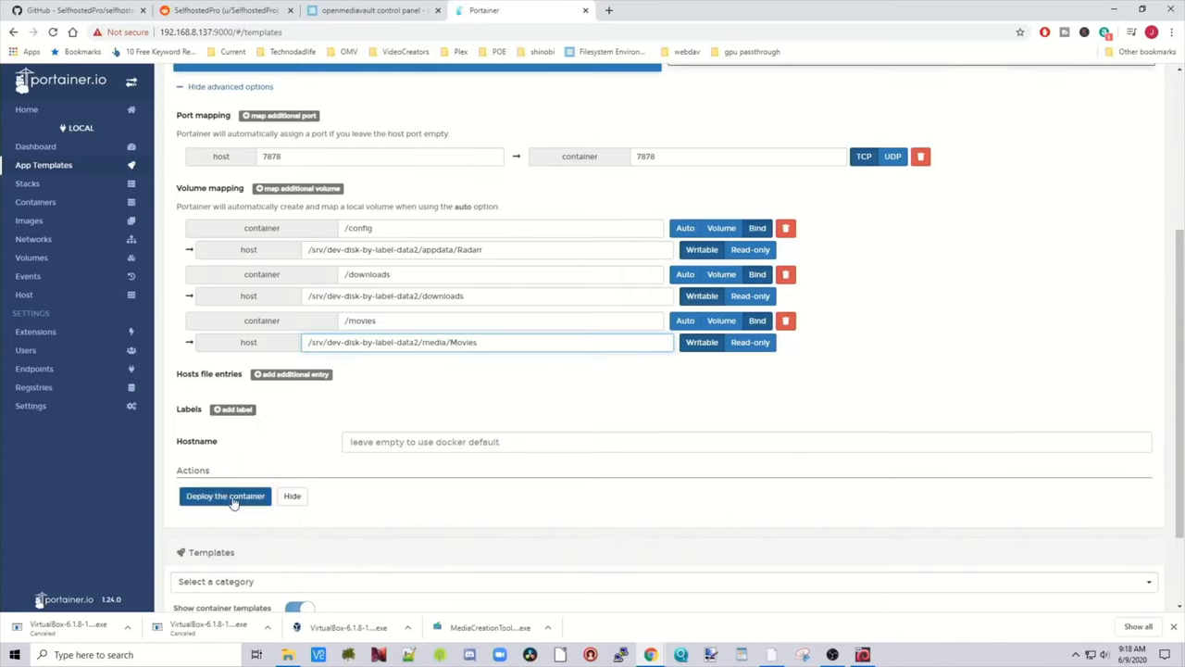
Step: Deploy the radarr container so it shows as running, ready for a new browser tab
click(225, 496)
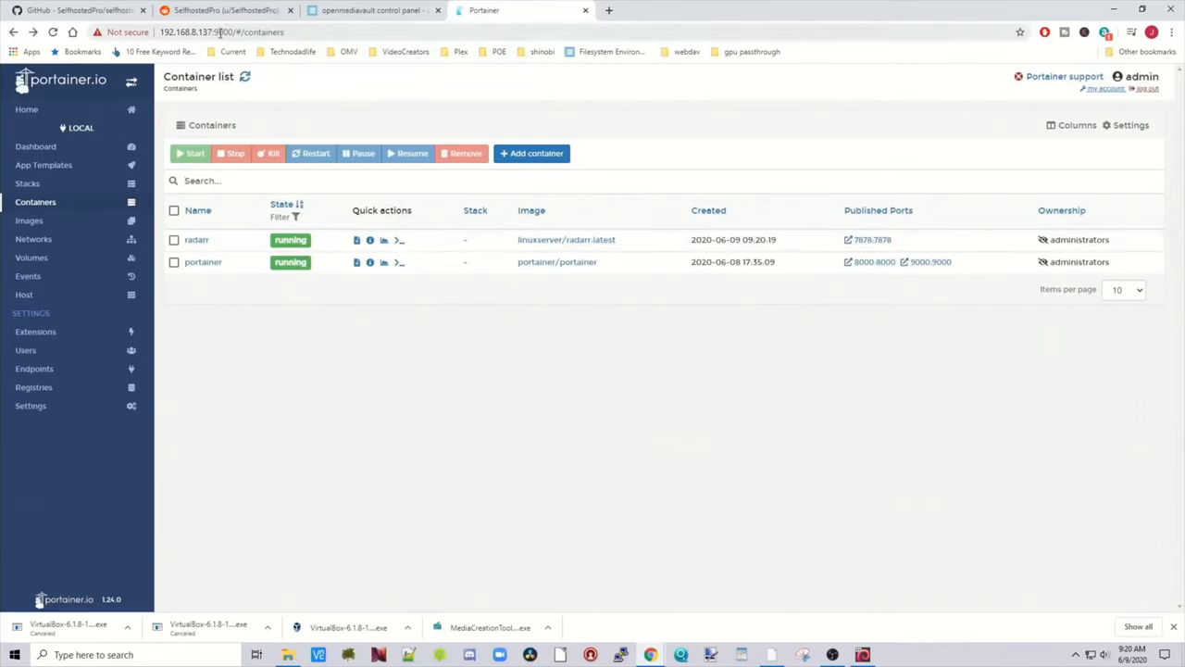
click(221, 32)
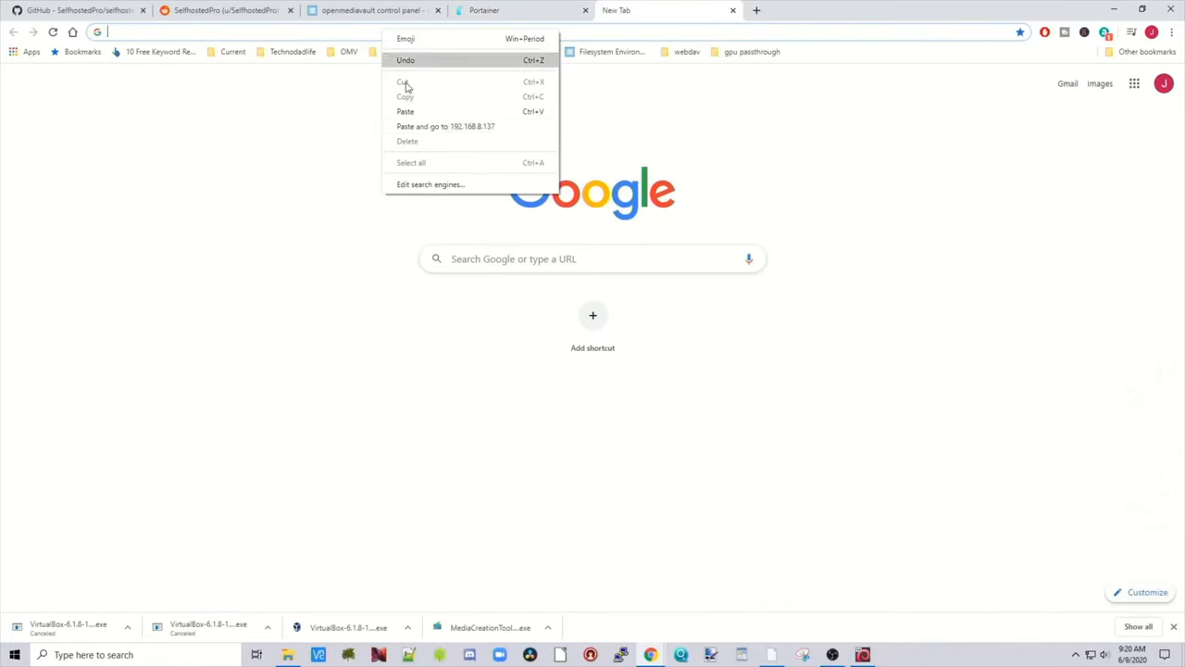
Step: Visit the server IP on port 7878 to load Radarr's web interface
click(445, 126)
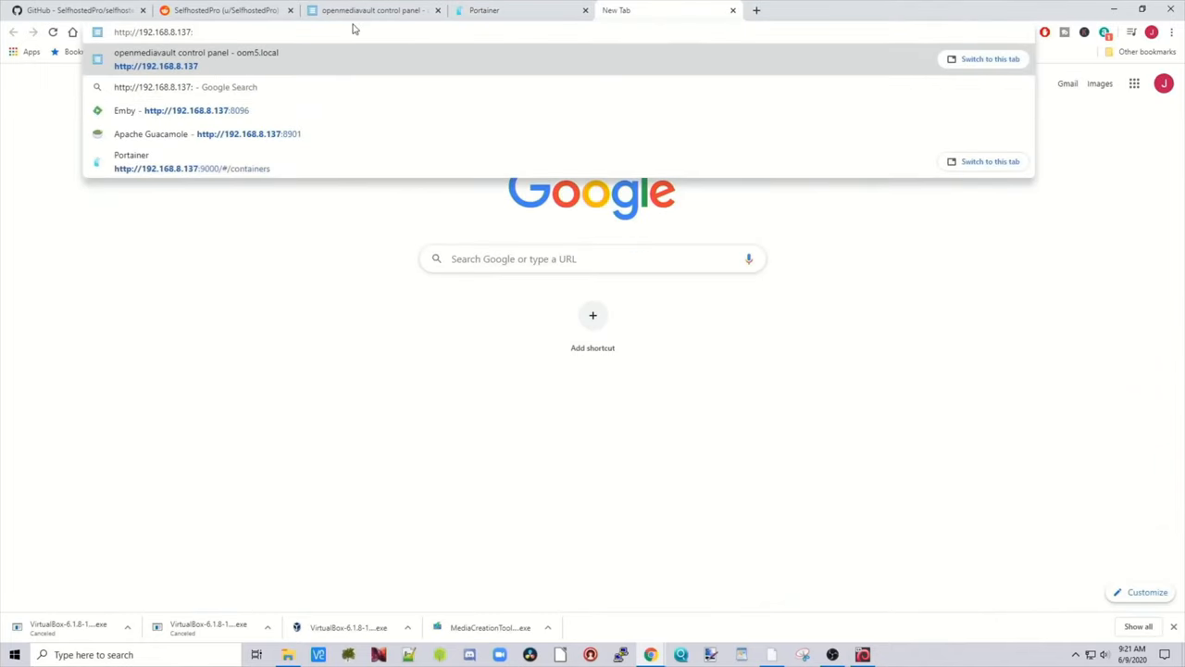
text(7878)
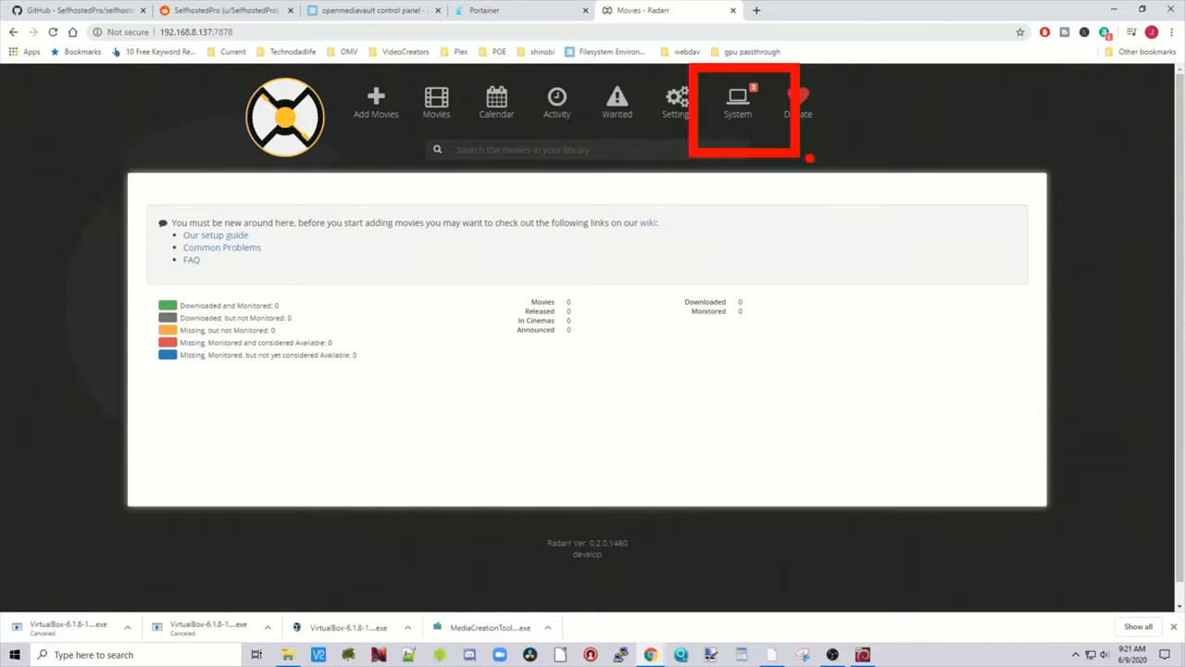
mouse_move(840, 134)
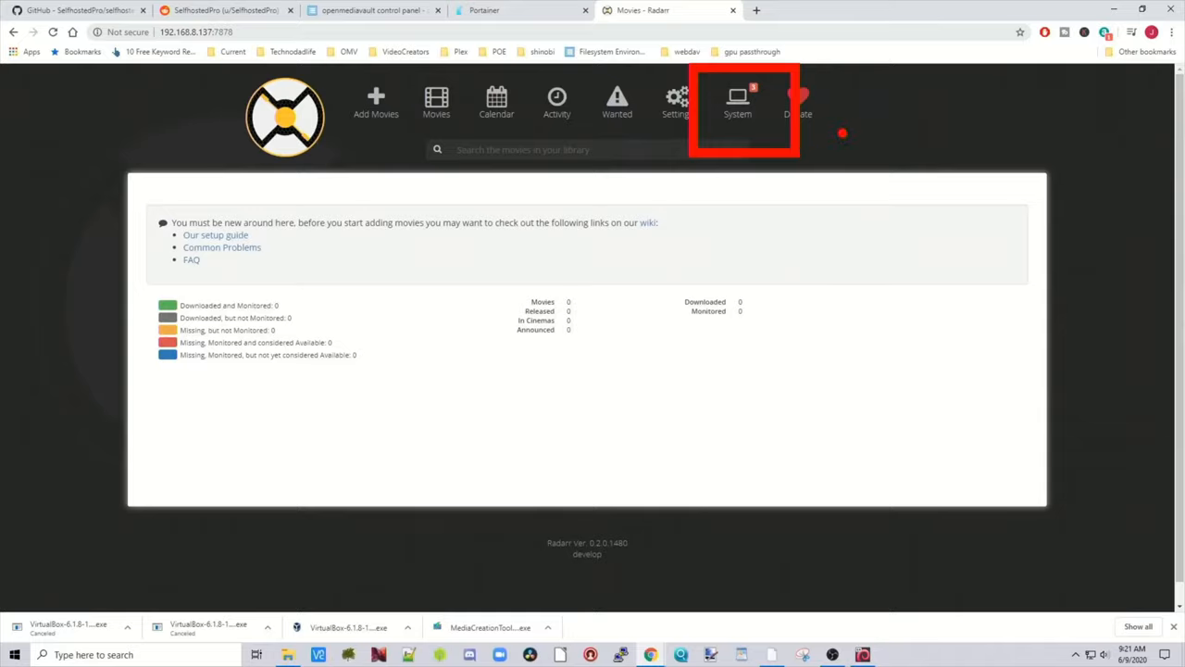